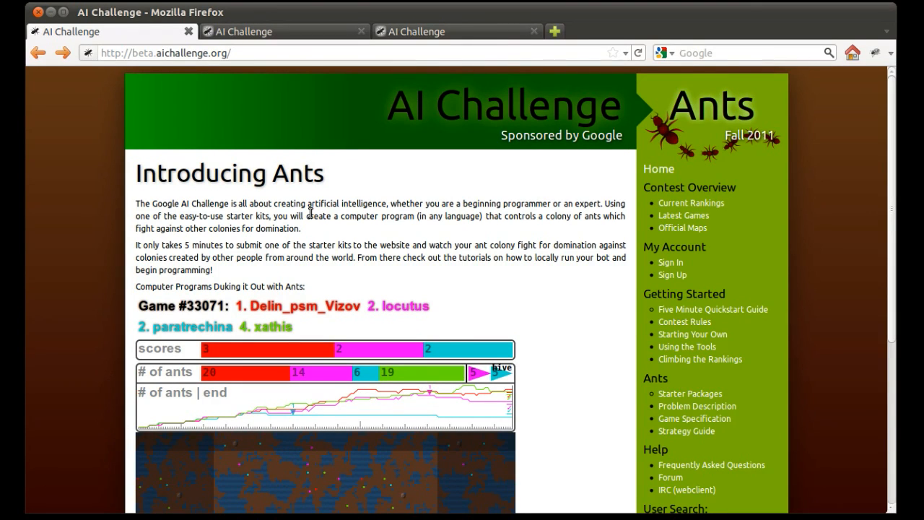
- Scroll down and back up through the current AI Challenge page
{"action": "scroll", "scroll_direction": "down", "scroll_amount": 3}
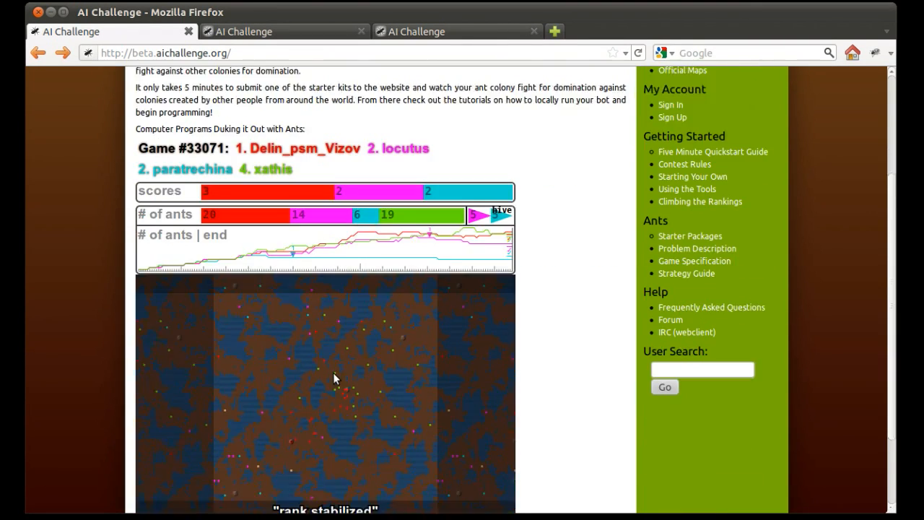
{"action": "scroll", "scroll_direction": "down", "scroll_amount": 3}
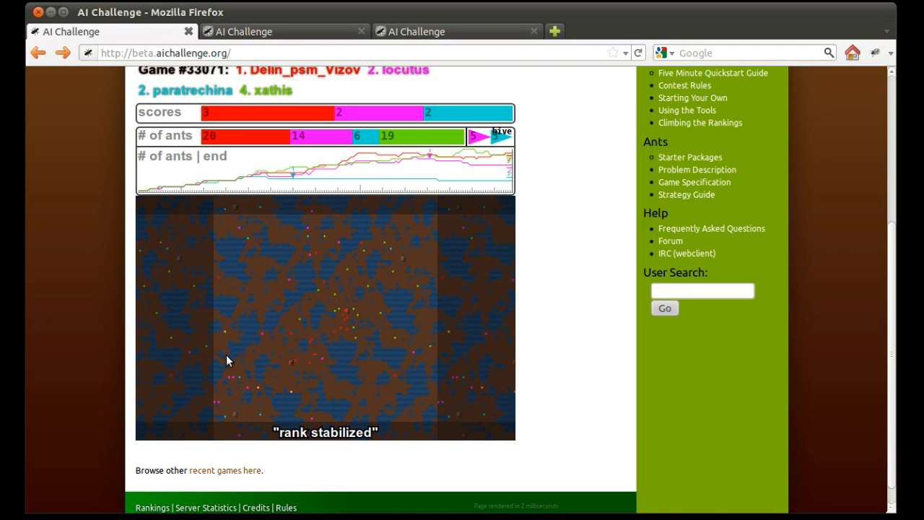
{"action": "mouse_move", "coordinate": [462, 343]}
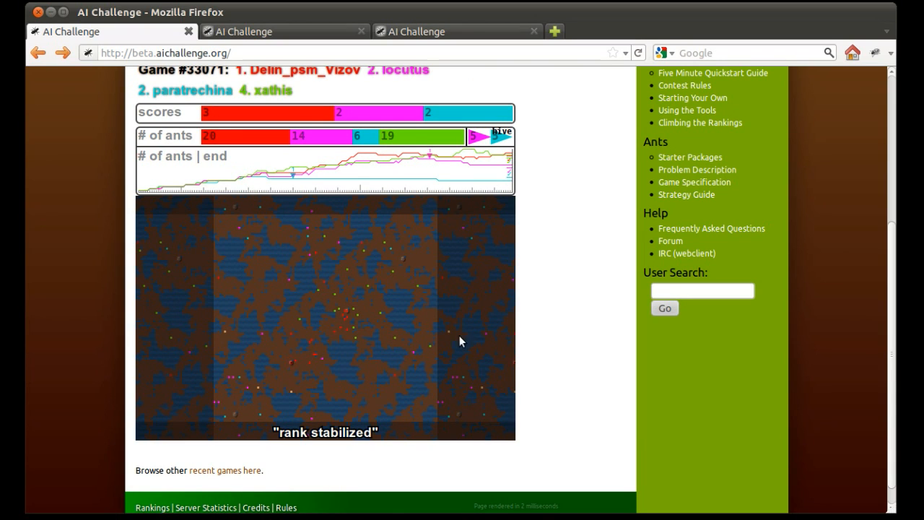
{"action": "scroll", "scroll_direction": "down", "scroll_amount": 3}
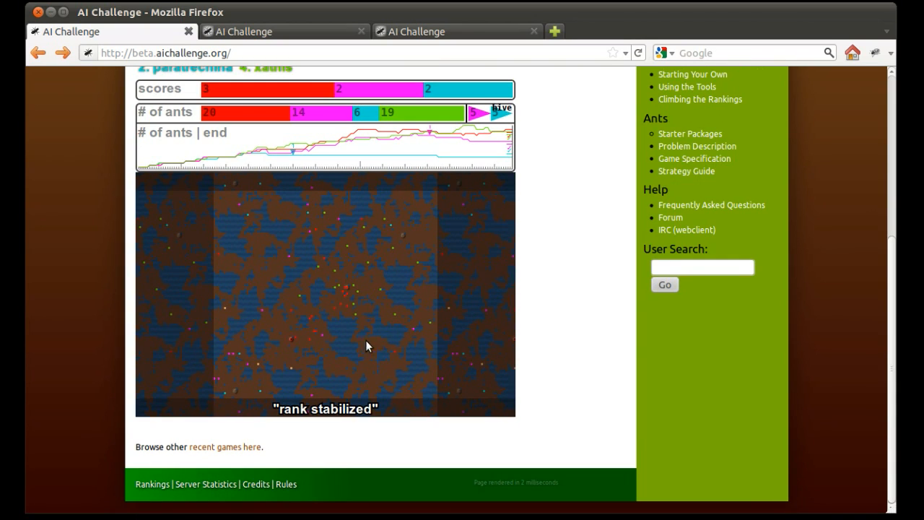
{"action": "scroll", "scroll_direction": "up", "scroll_amount": 3}
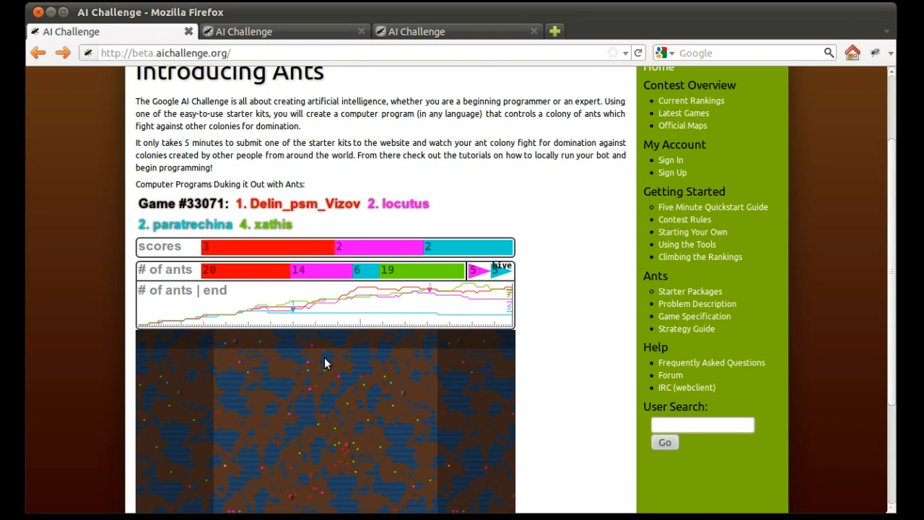
{"action": "scroll", "scroll_direction": "up", "scroll_amount": 3}
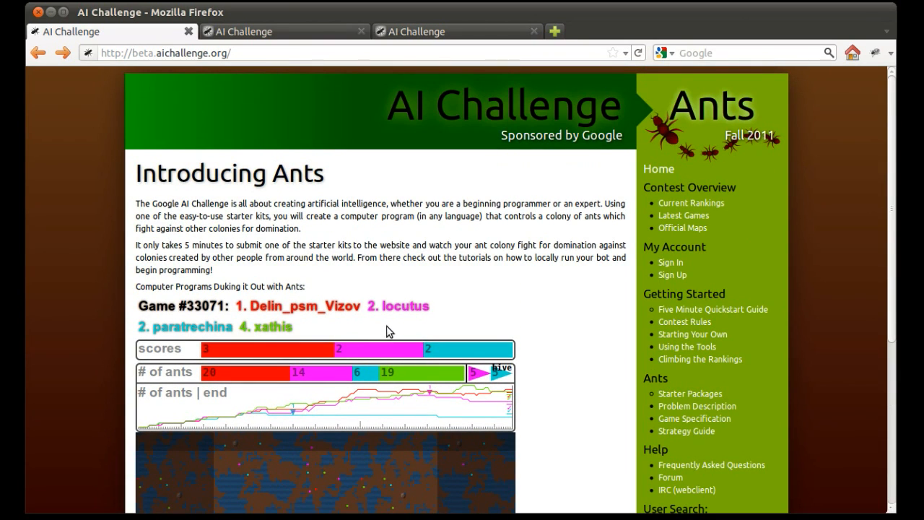
{"action": "scroll", "scroll_direction": "down", "scroll_amount": 3}
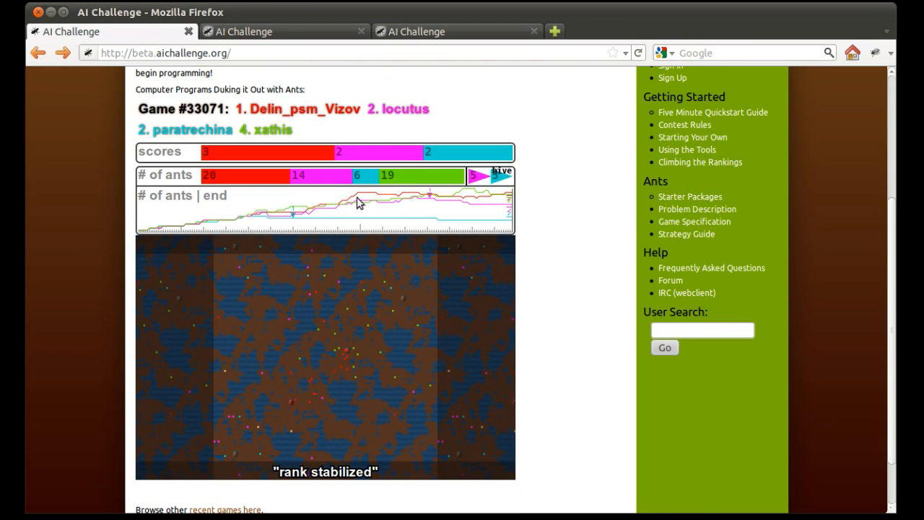
{"action": "mouse_move", "coordinate": [321, 407]}
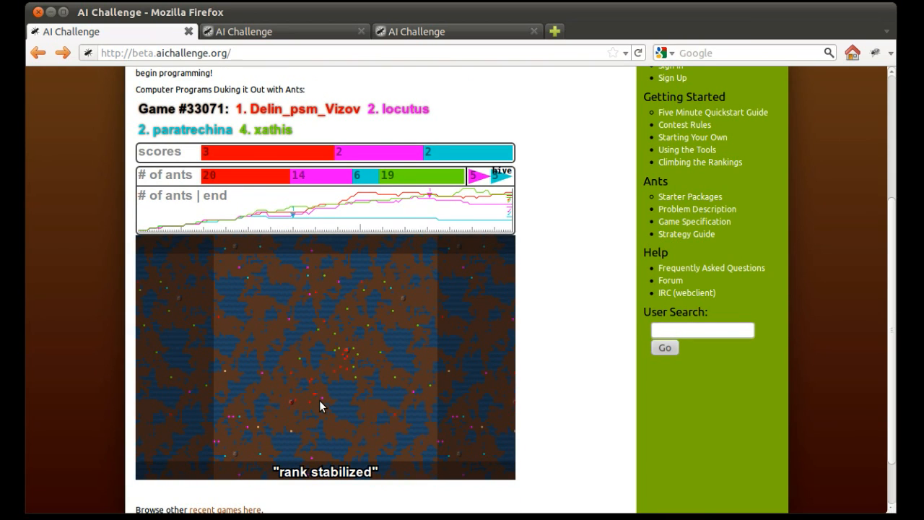
{"action": "mouse_move", "coordinate": [313, 397]}
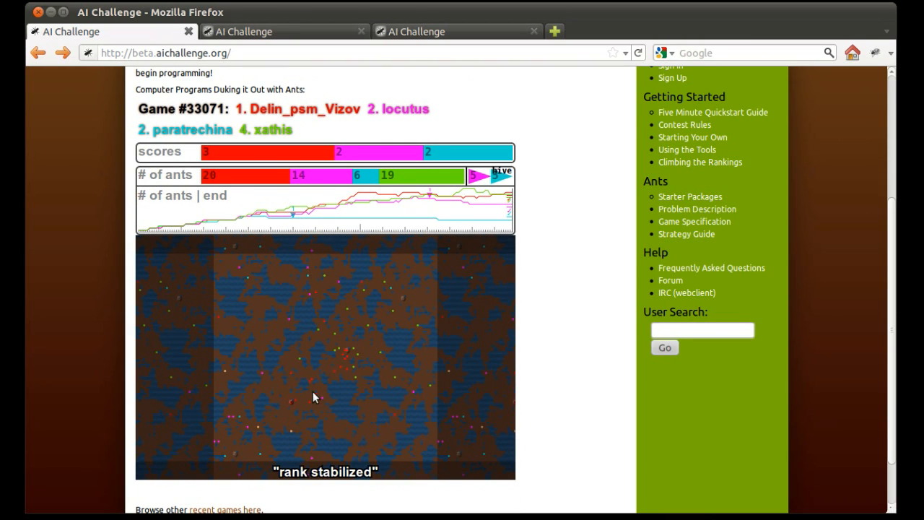
{"action": "mouse_move", "coordinate": [306, 394]}
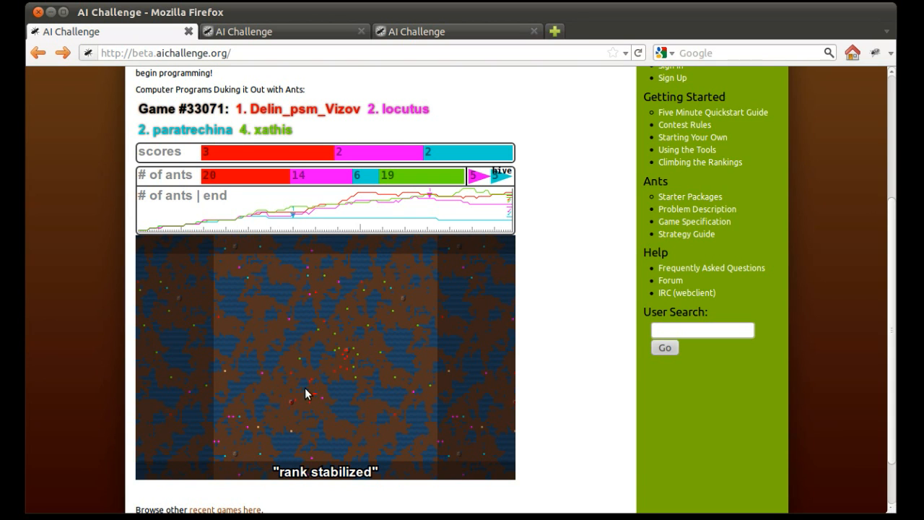
{"action": "scroll", "scroll_direction": "up", "scroll_amount": 3}
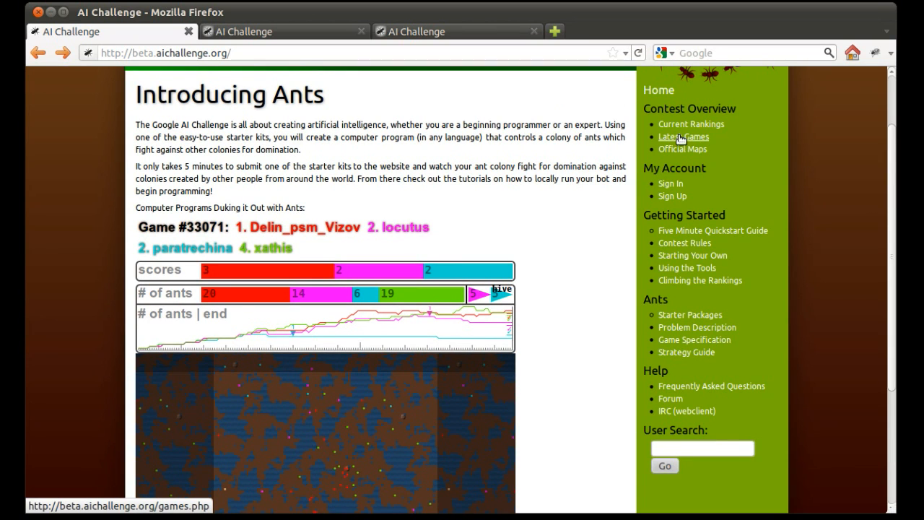
{"action": "mouse_move", "coordinate": [677, 171]}
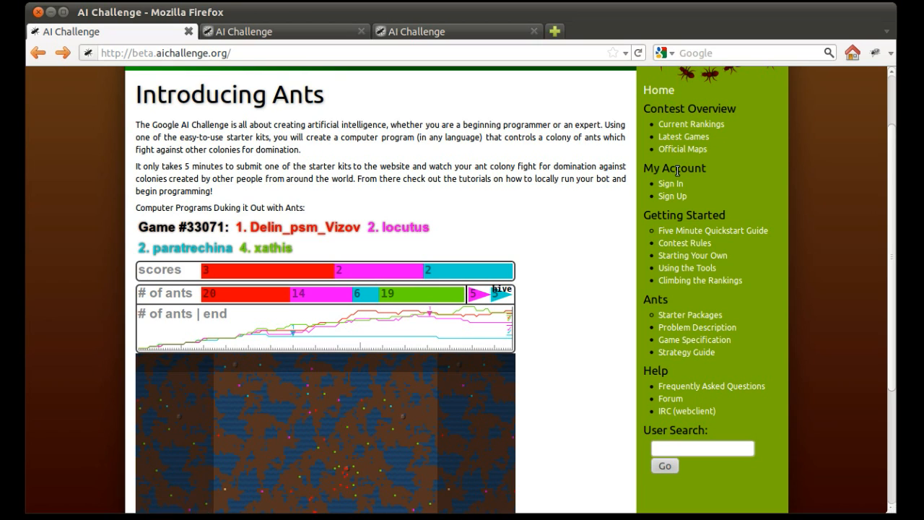
{"action": "scroll", "scroll_direction": "up", "scroll_amount": 3}
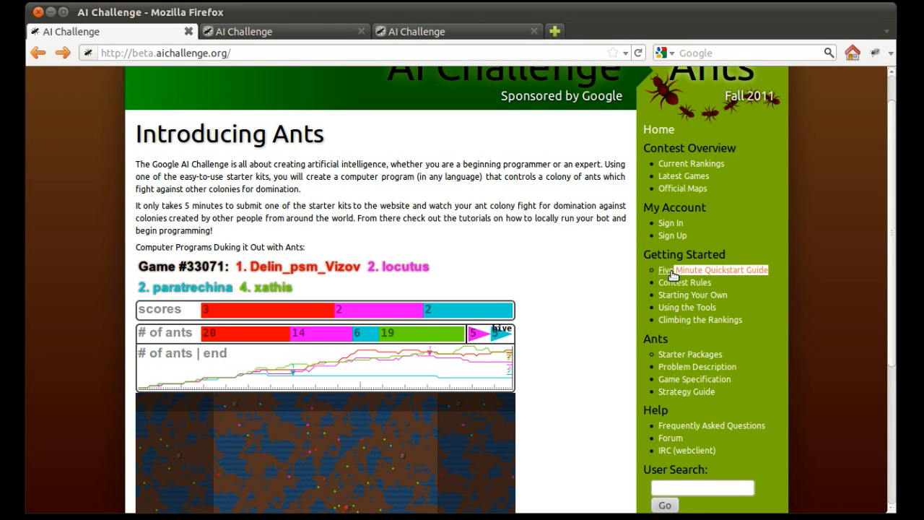
{"action": "mouse_move", "coordinate": [302, 88]}
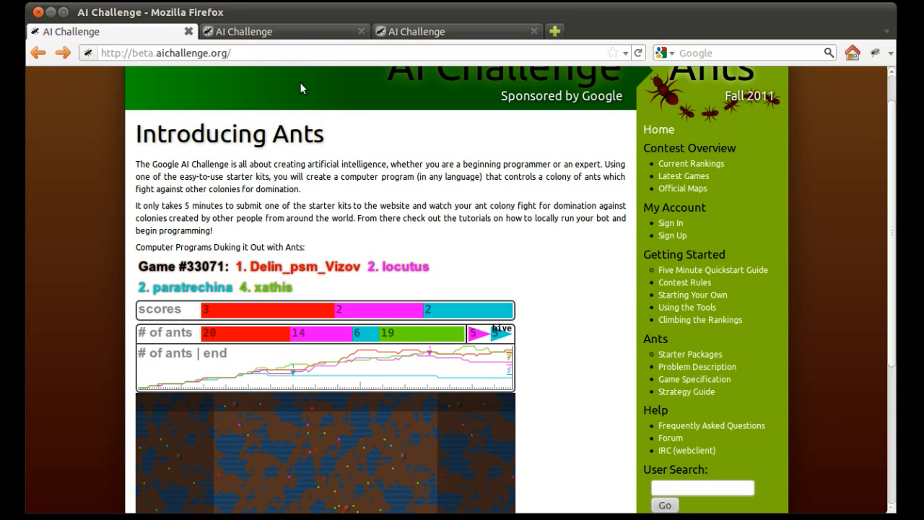
- Open the Ants Five Minute Quickstart Guide and scroll through its steps to Next Steps
{"action": "left_click", "coordinate": [713, 270]}
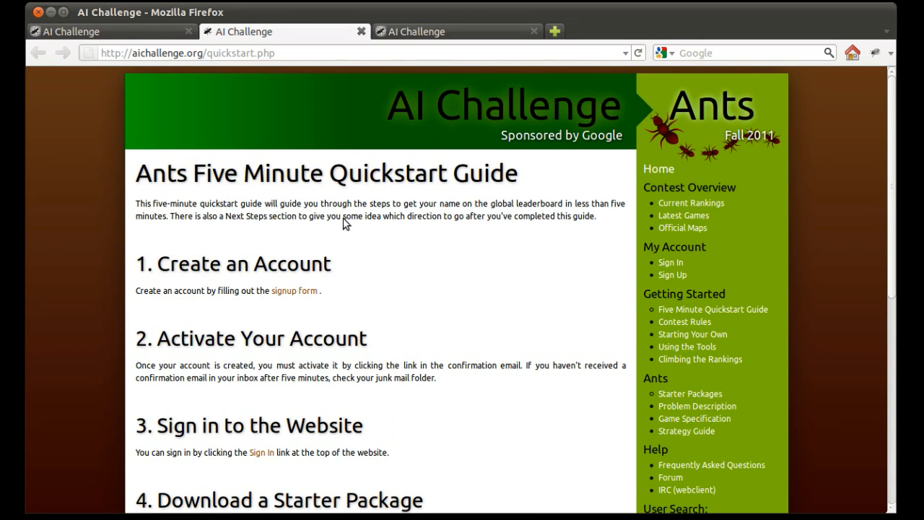
{"action": "scroll", "scroll_direction": "down", "scroll_amount": 3}
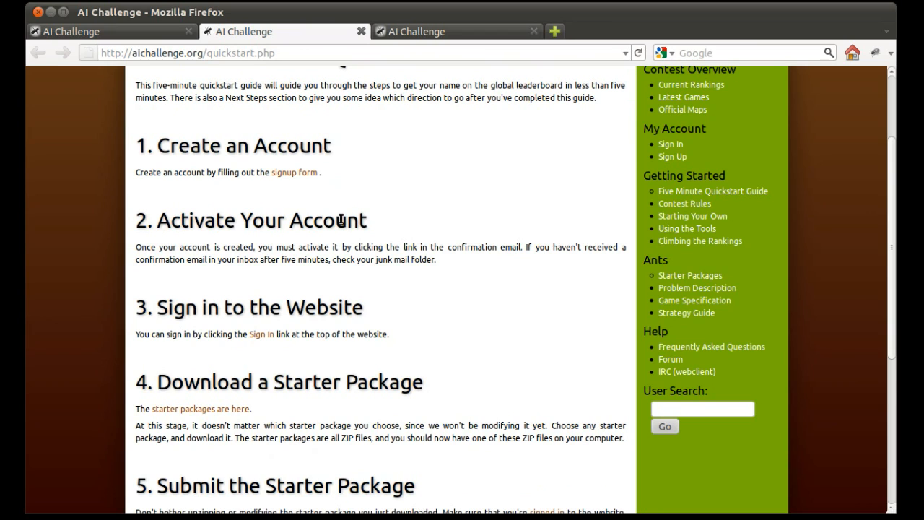
{"action": "scroll", "scroll_direction": "down", "scroll_amount": 3}
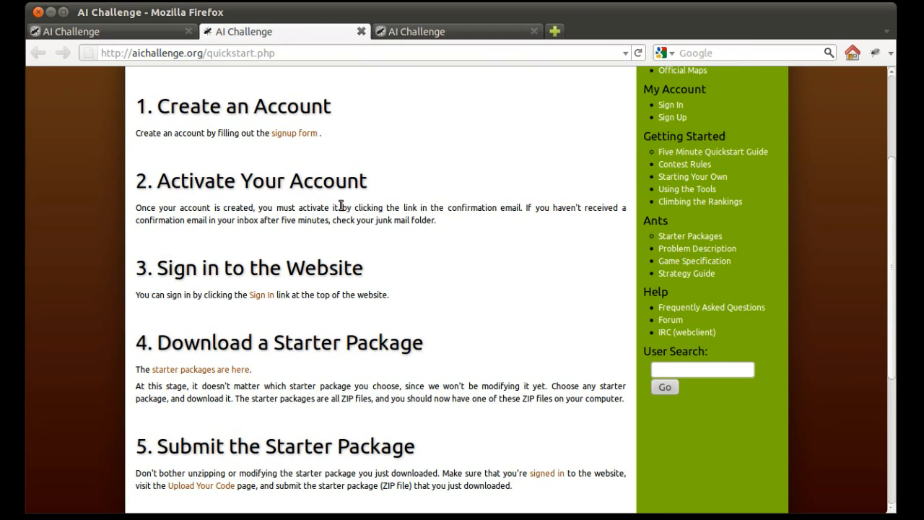
{"action": "mouse_move", "coordinate": [327, 222]}
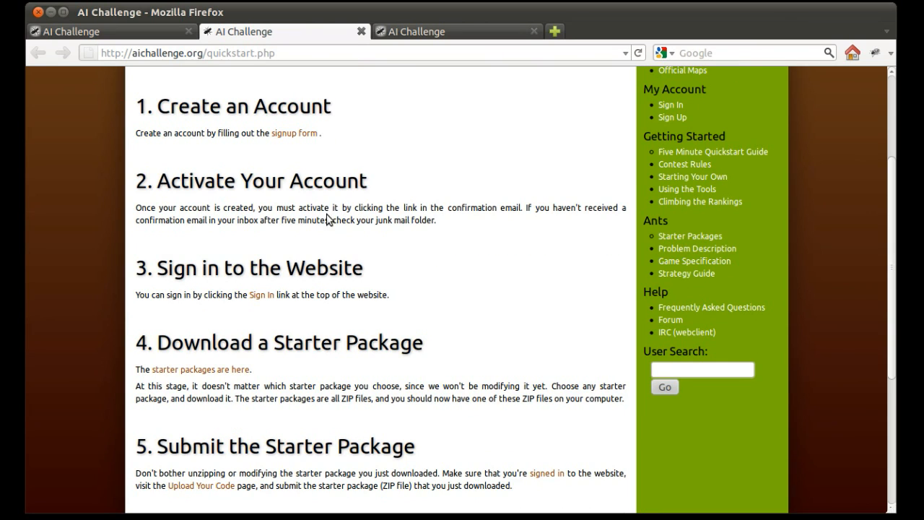
{"action": "scroll", "scroll_direction": "down", "scroll_amount": 3}
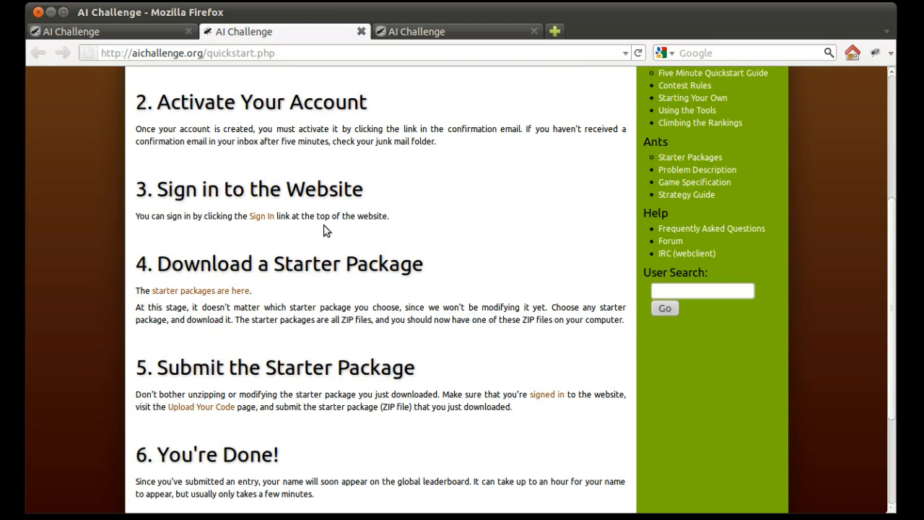
{"action": "mouse_move", "coordinate": [314, 236]}
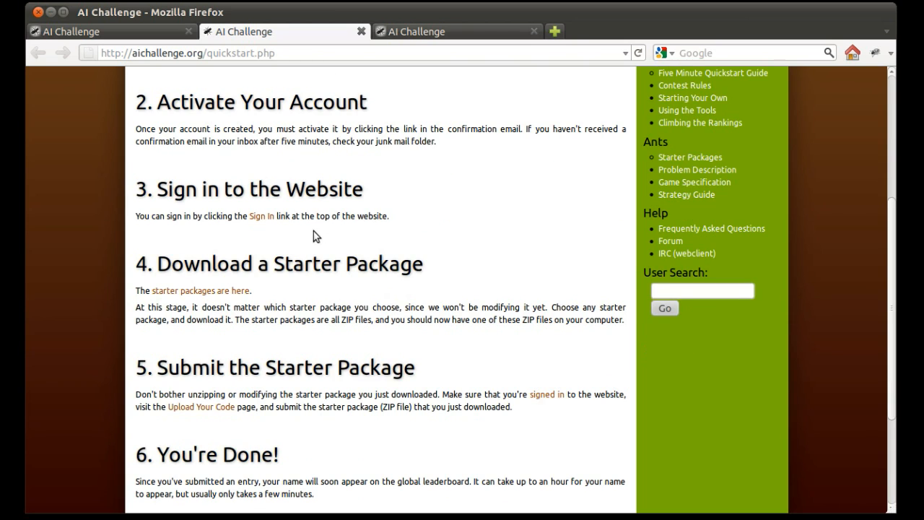
{"action": "scroll", "scroll_direction": "down", "scroll_amount": 3}
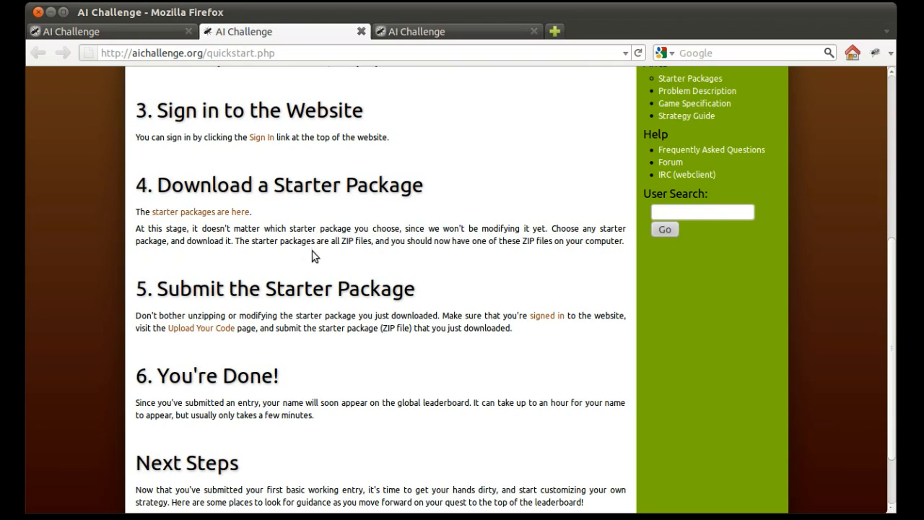
{"action": "mouse_move", "coordinate": [309, 262]}
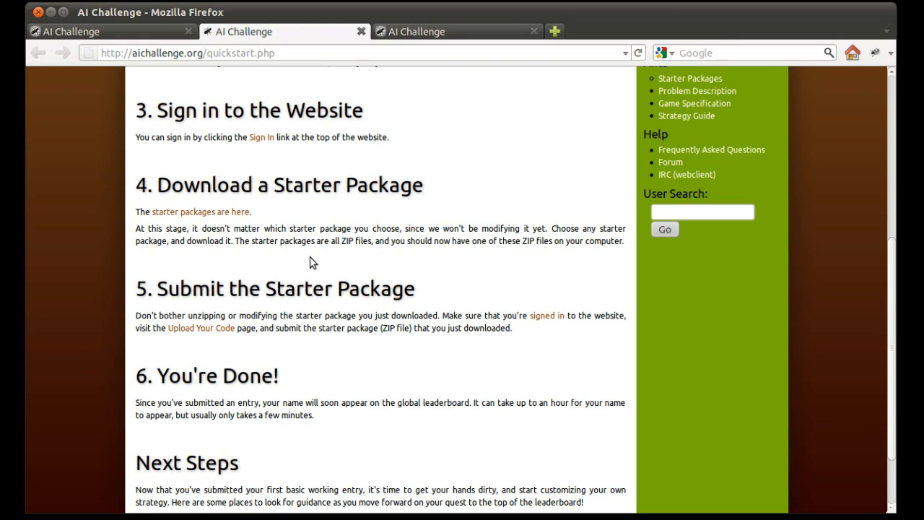
{"action": "mouse_move", "coordinate": [308, 244]}
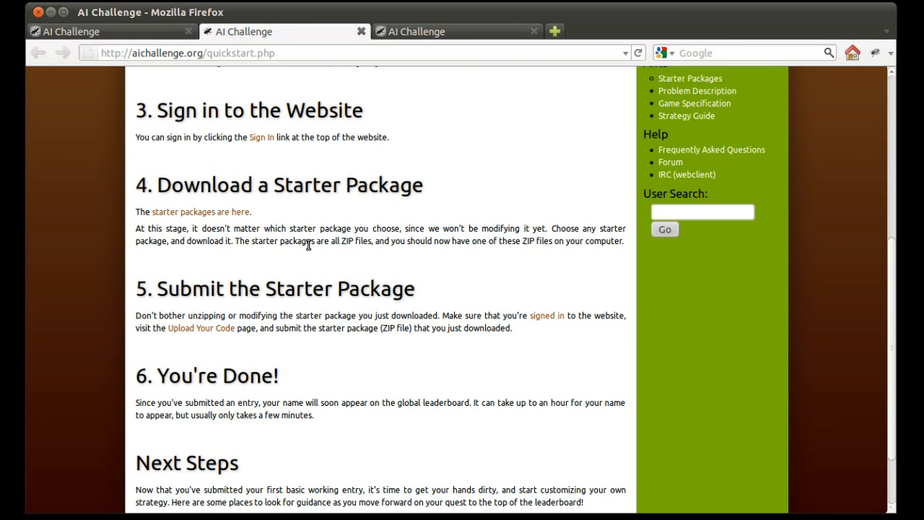
{"action": "mouse_move", "coordinate": [325, 231]}
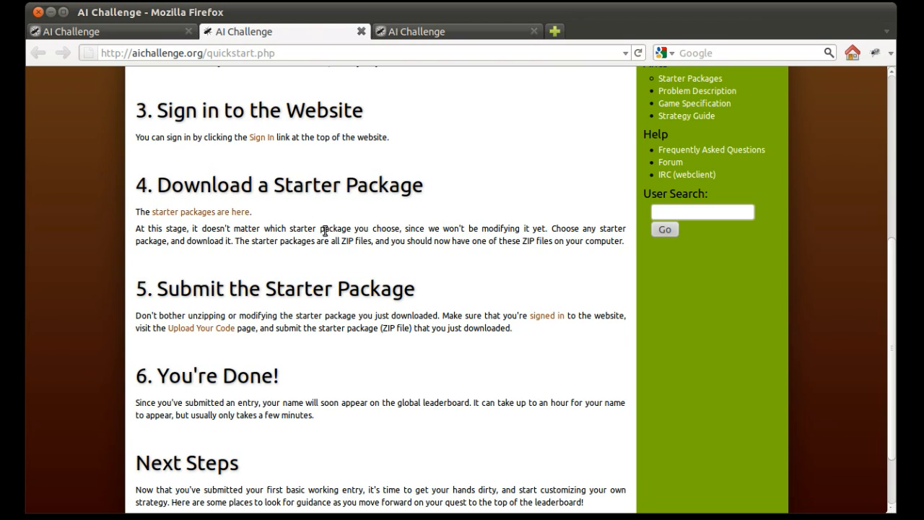
{"action": "scroll", "scroll_direction": "up", "scroll_amount": 3}
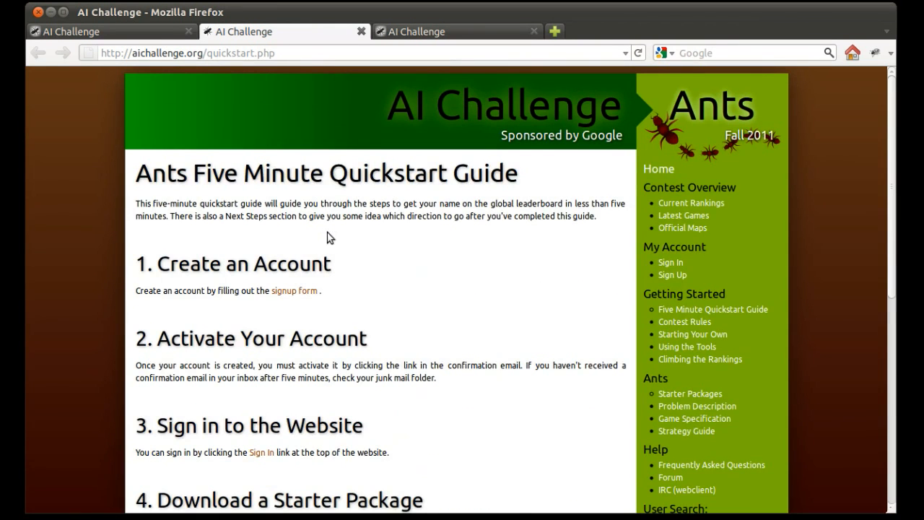